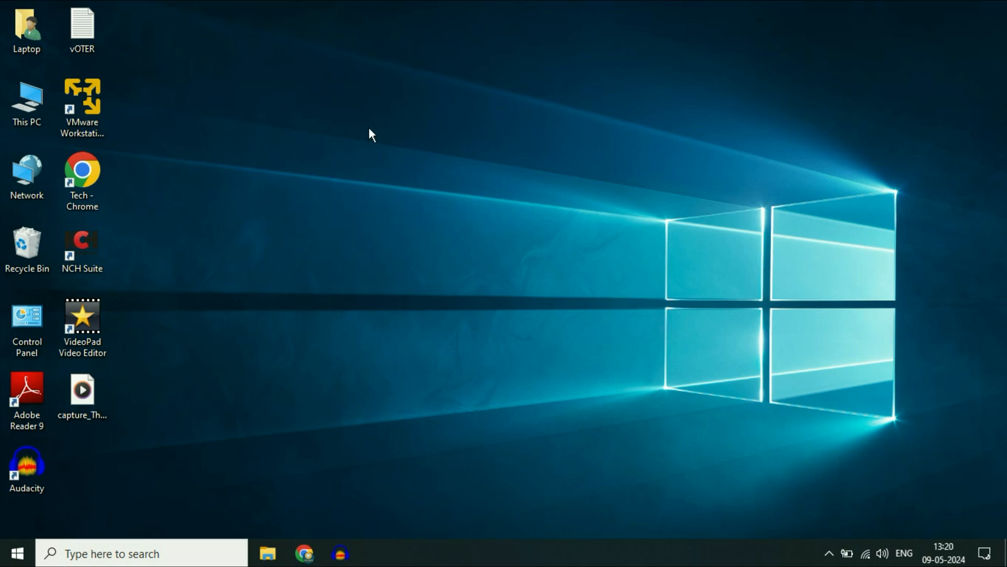
pyautogui.moveTo(211, 132)
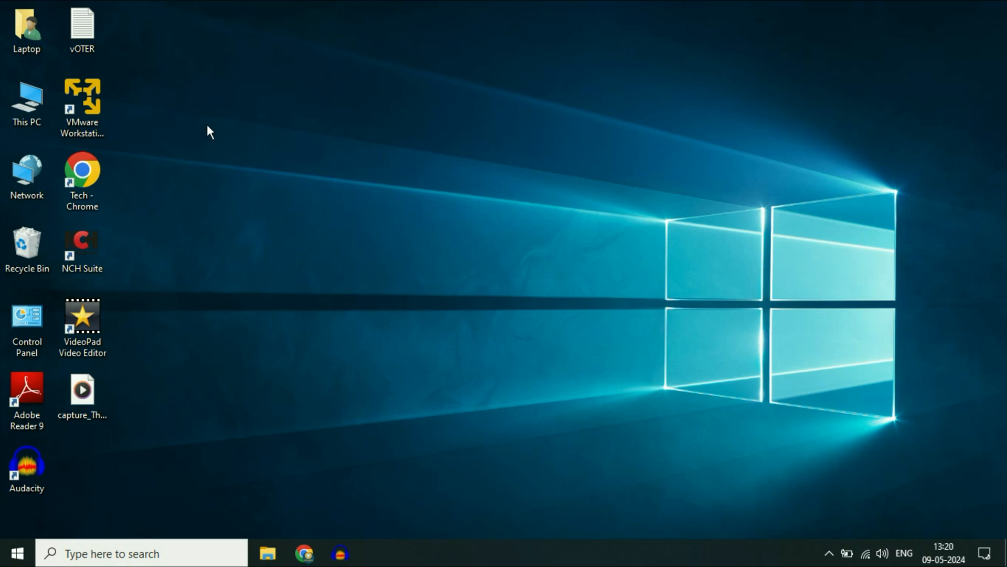
pyautogui.moveTo(266, 153)
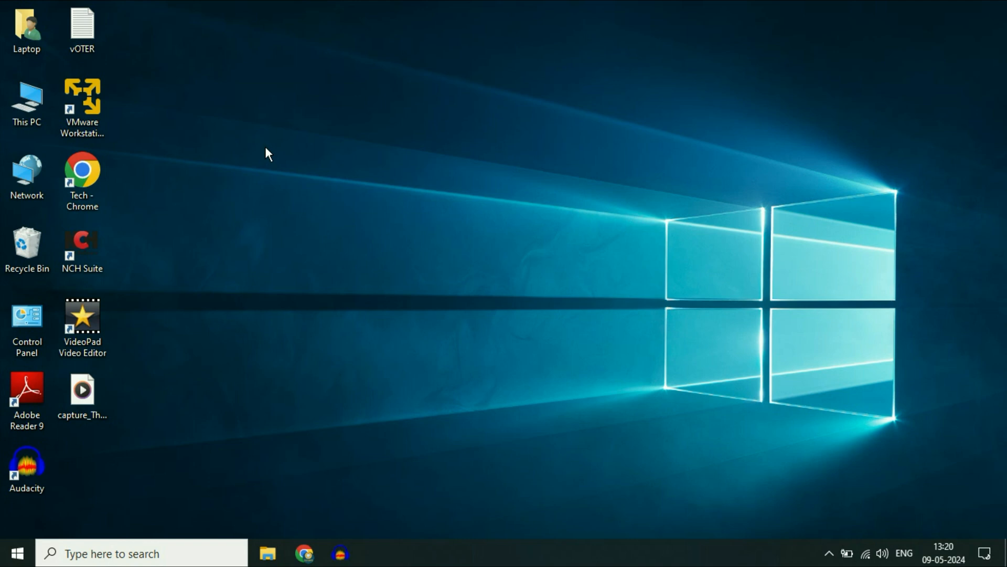
pyautogui.moveTo(578, 331)
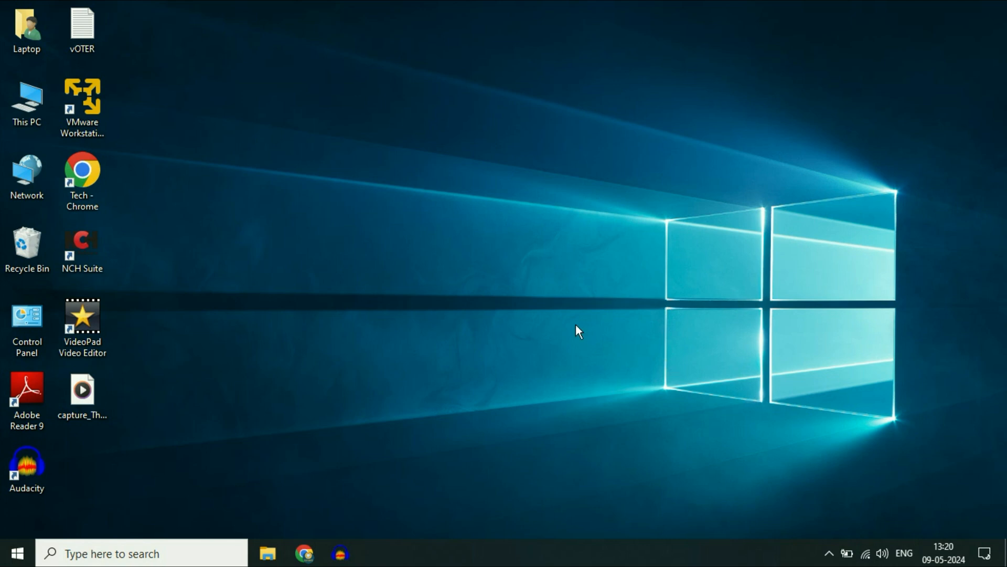
pyautogui.moveTo(423, 368)
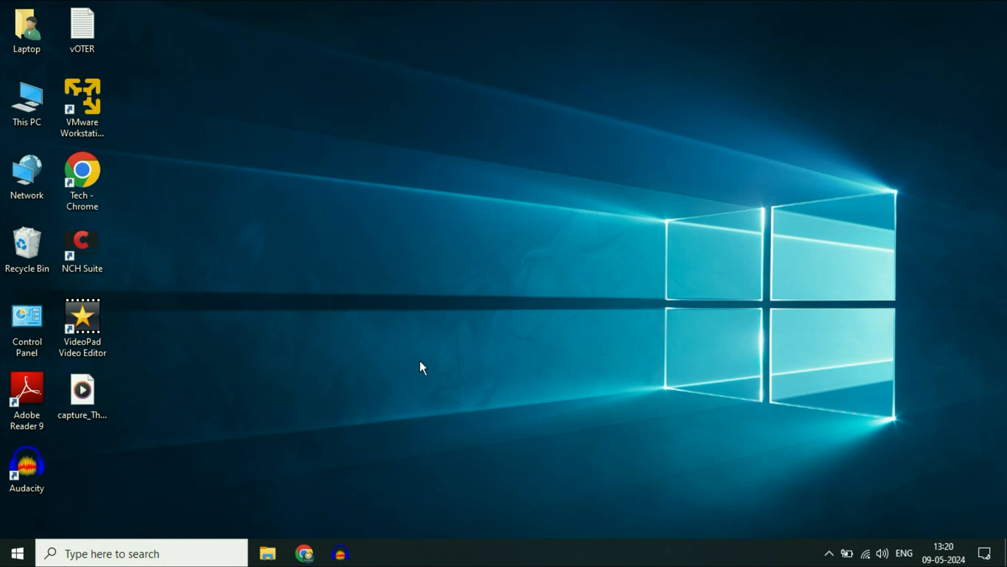
pyautogui.moveTo(105, 481)
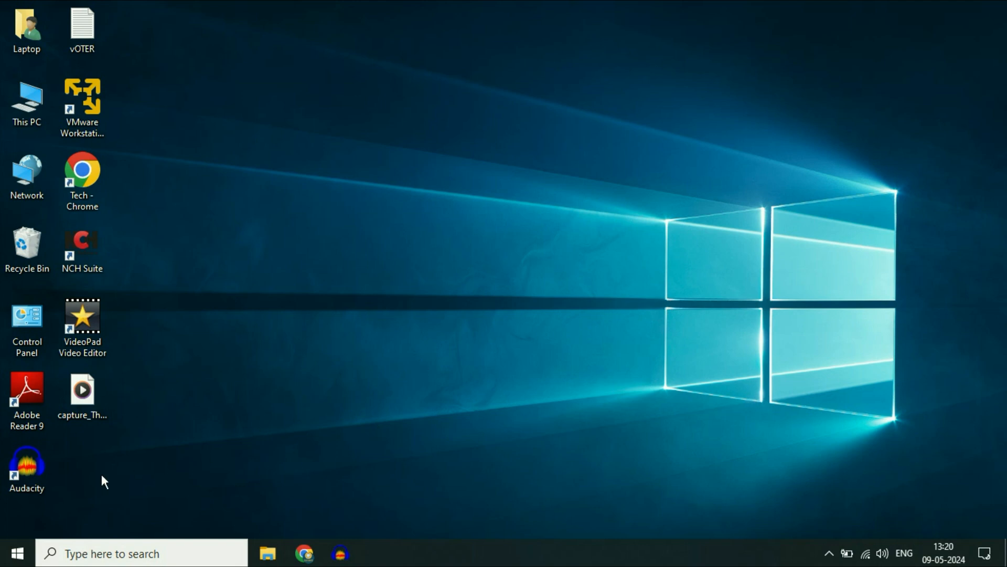
# Search the taskbar for 'control panel' so it shows as the best match
pyautogui.click(15, 553)
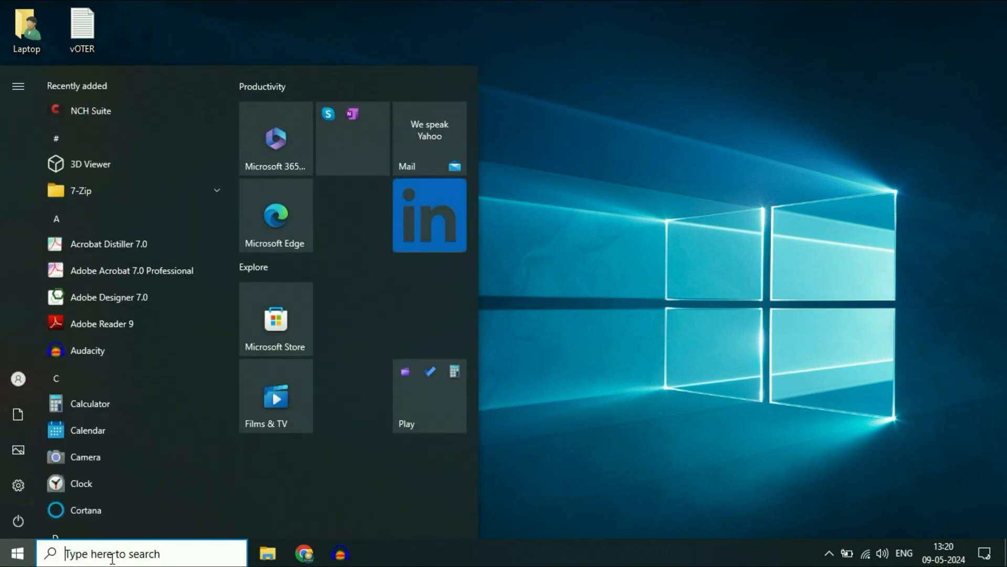
pyautogui.write('cont')
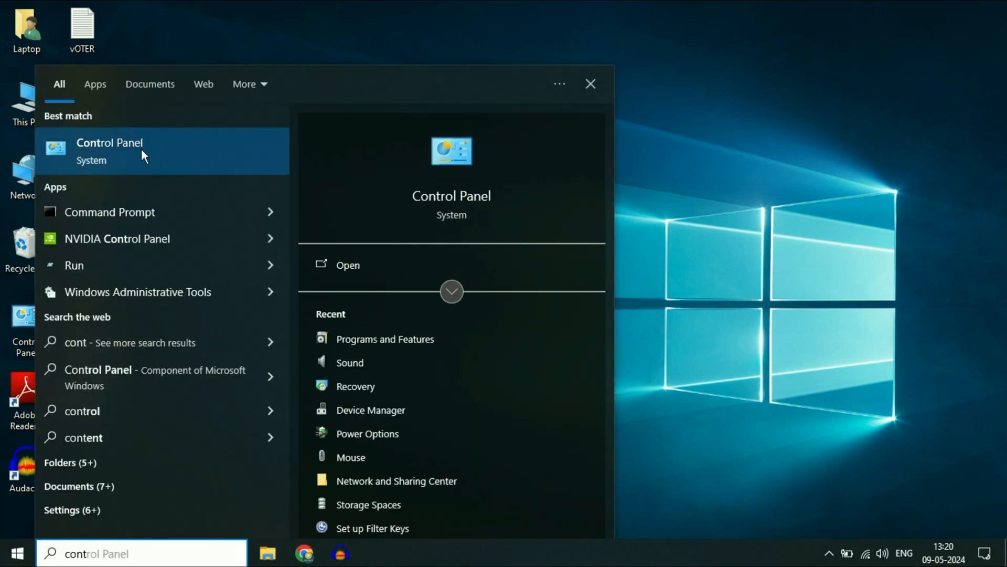
# Open Control Panel with View by set to Large icons, then Programs and Features
pyautogui.click(109, 151)
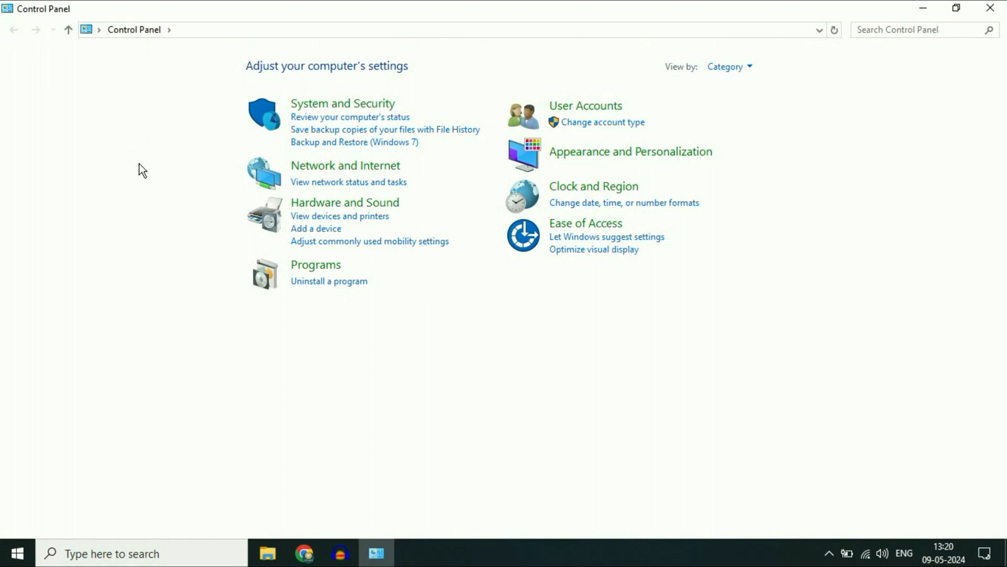
pyautogui.click(728, 66)
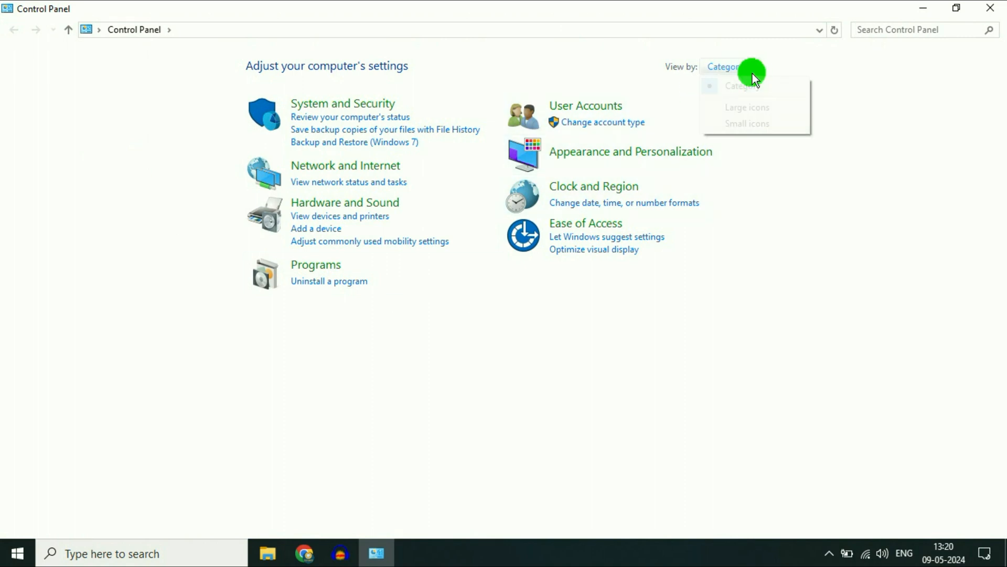
pyautogui.click(746, 123)
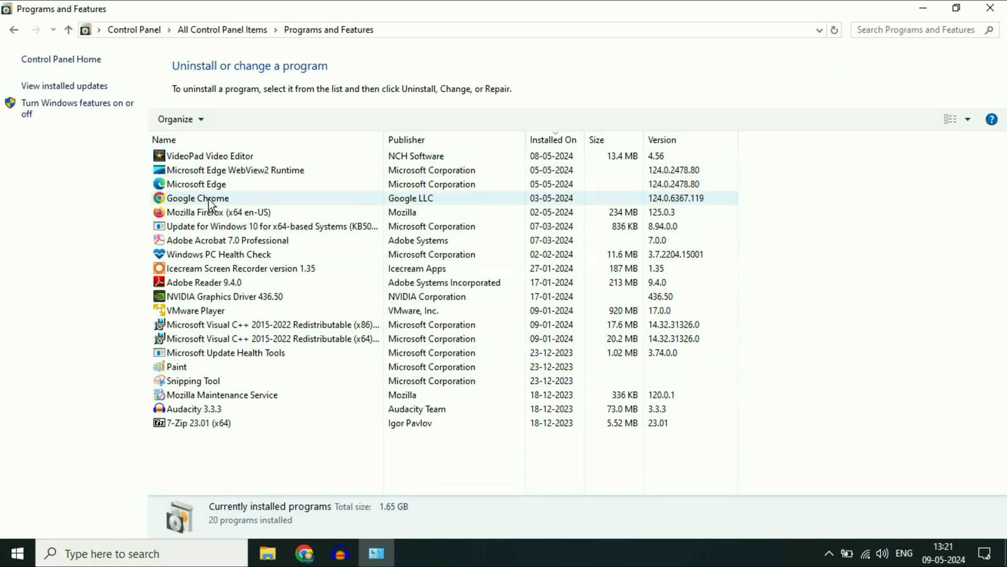
# Check Uninstall/Repair for Windows PC Health Check, close the list, and launch Task Manager
pyautogui.click(225, 296)
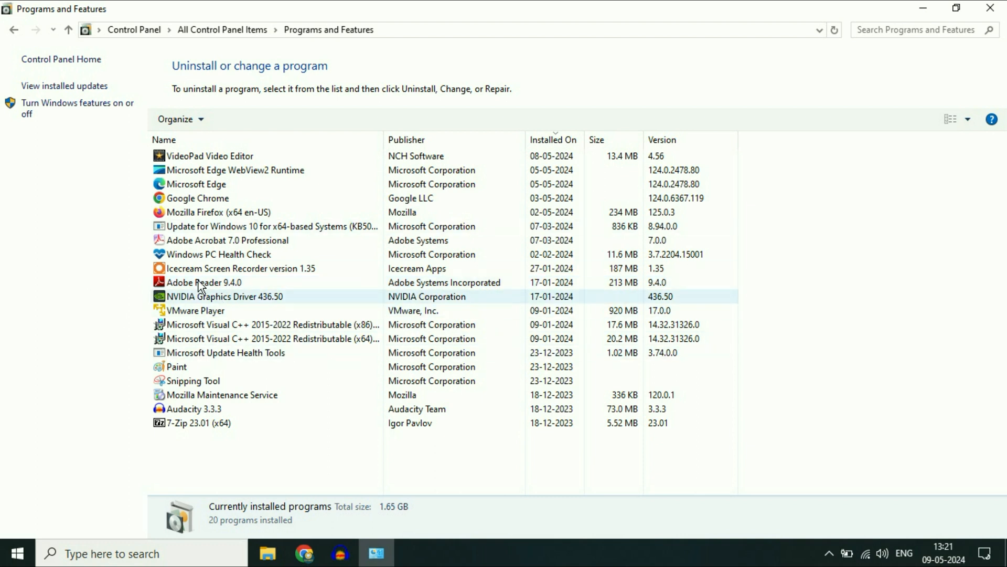
pyautogui.click(203, 282)
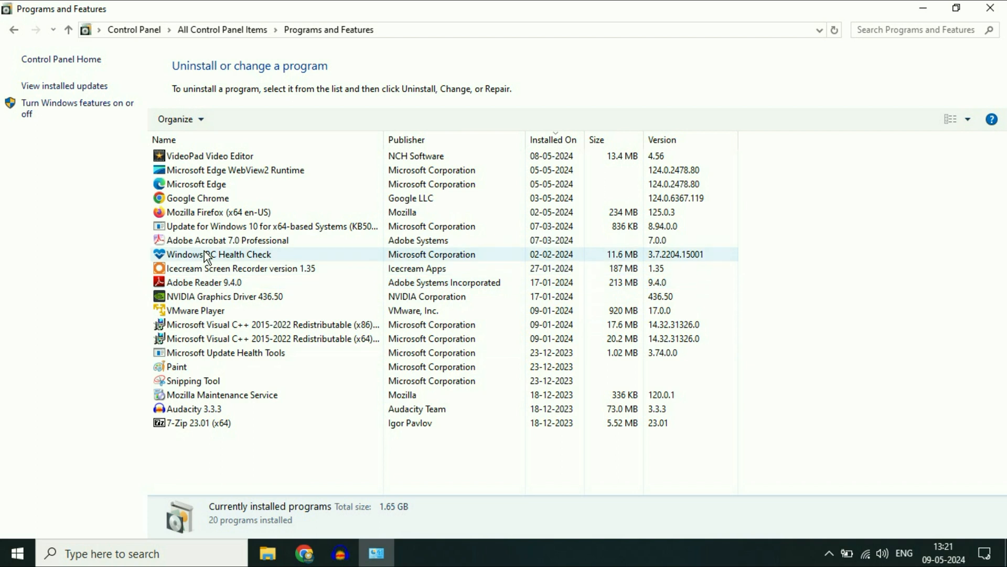
pyautogui.rightClick(218, 254)
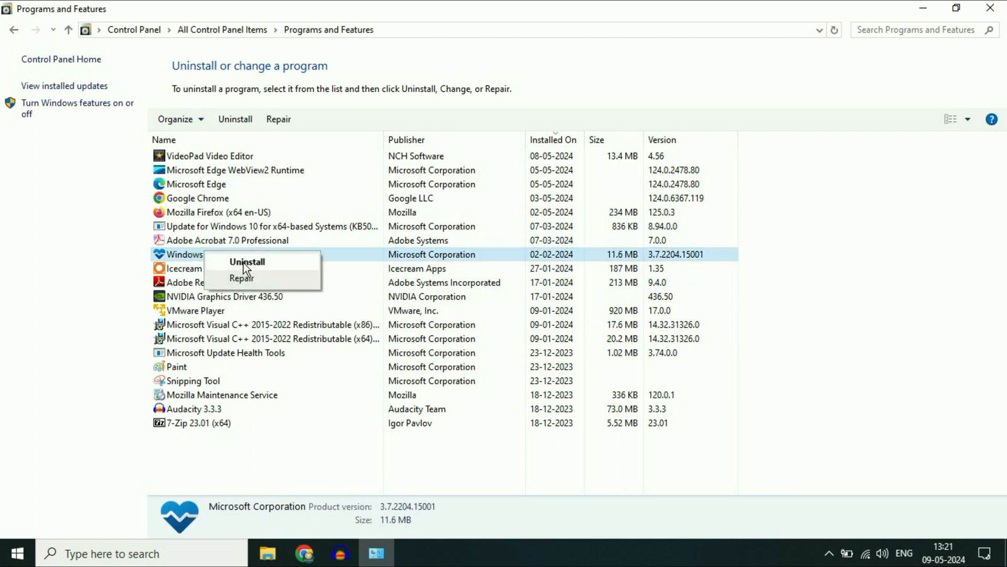
pyautogui.moveTo(791, 221)
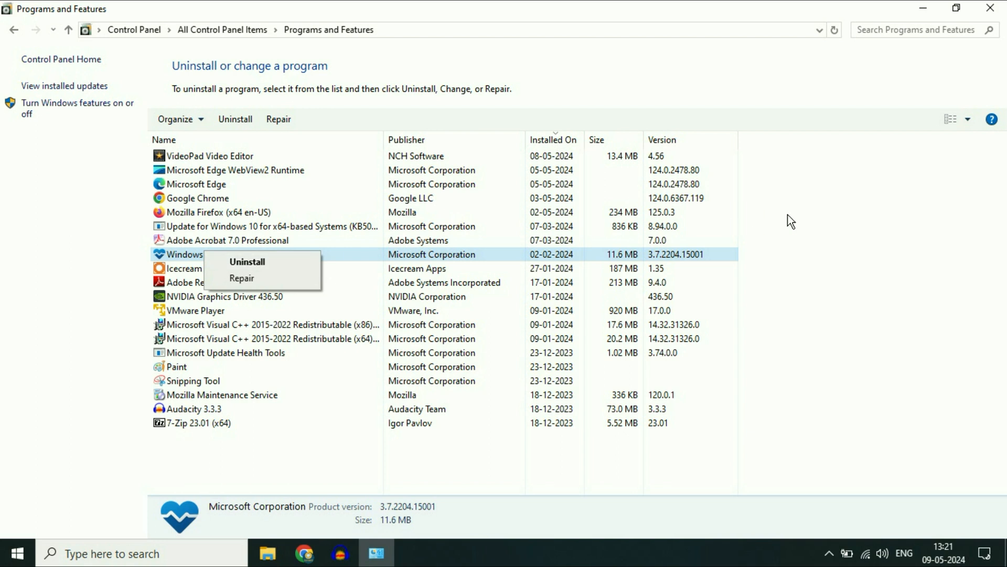
pyautogui.moveTo(829, 221)
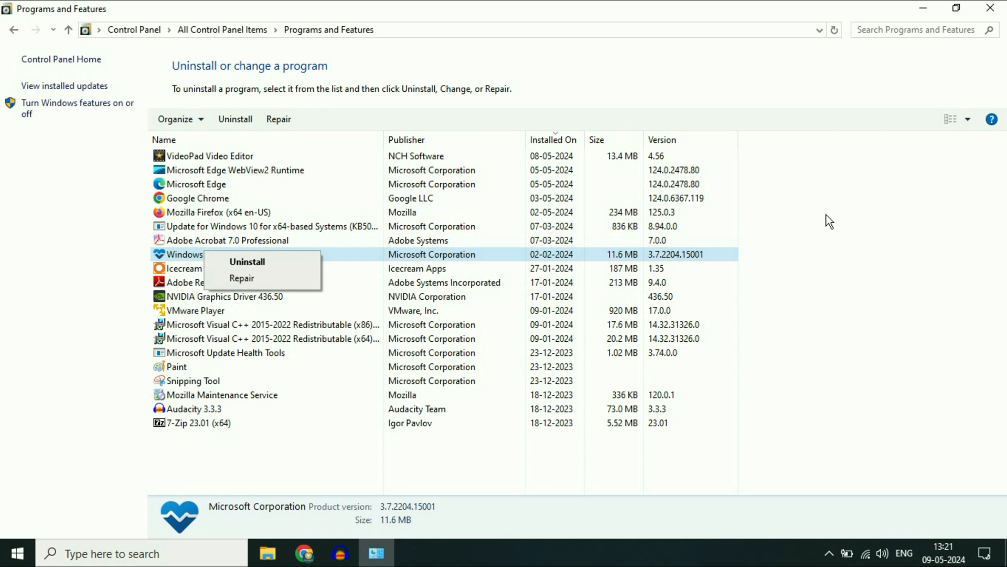
pyautogui.moveTo(973, 45)
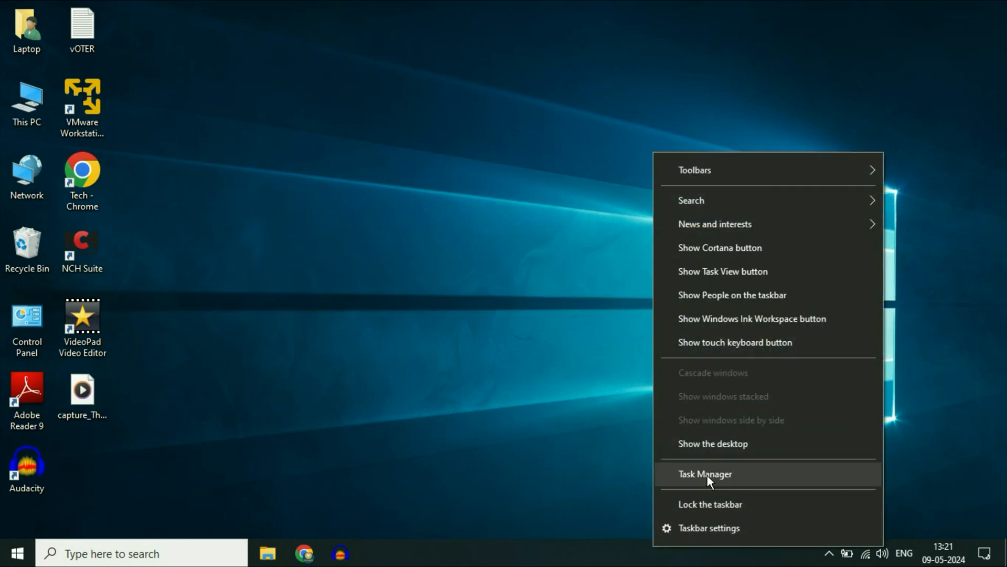
pyautogui.click(705, 473)
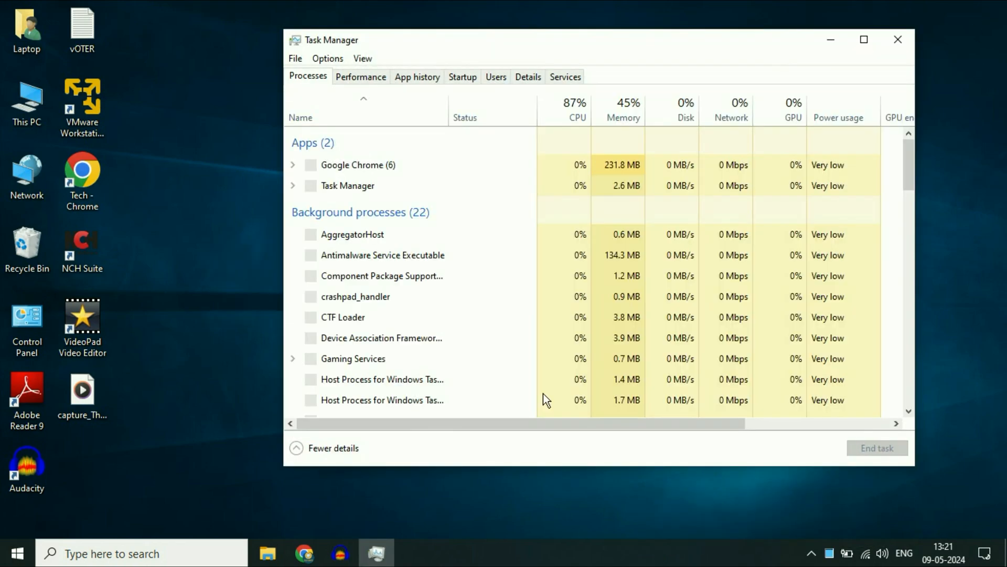
# Disable Skype, Xbox App Services and Phone Link on the Startup tab, then close Task Manager
pyautogui.click(462, 77)
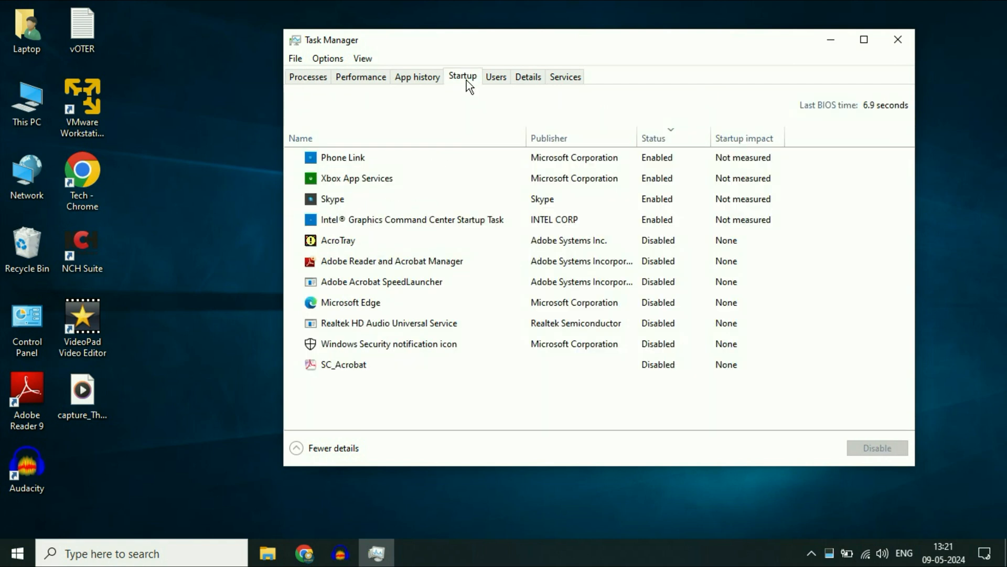
pyautogui.click(343, 364)
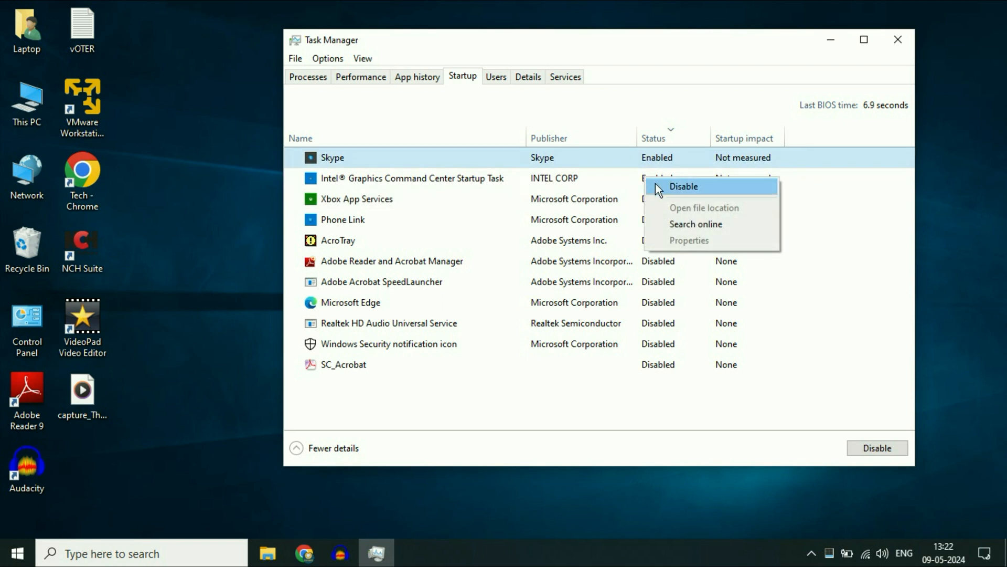
pyautogui.click(683, 186)
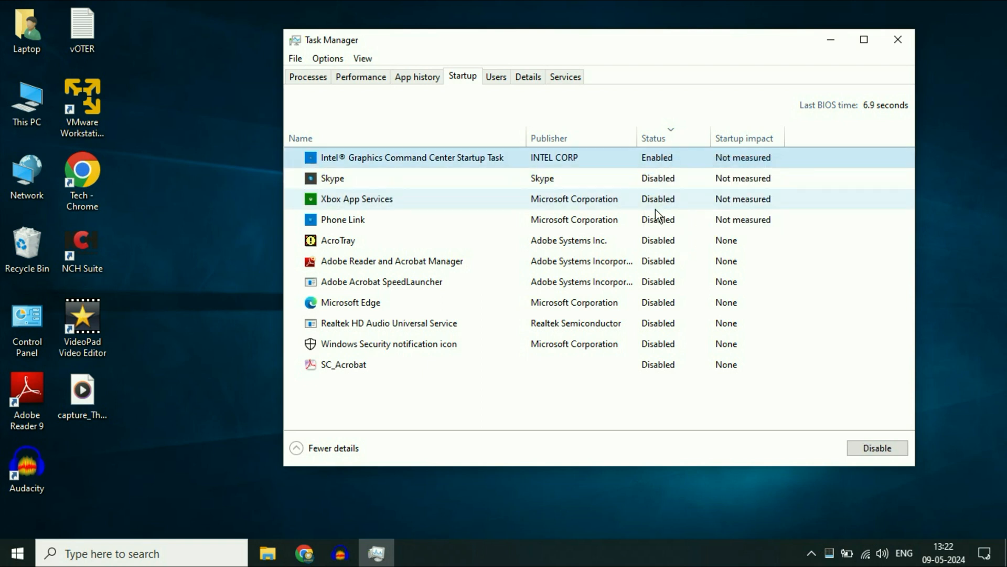
pyautogui.click(898, 40)
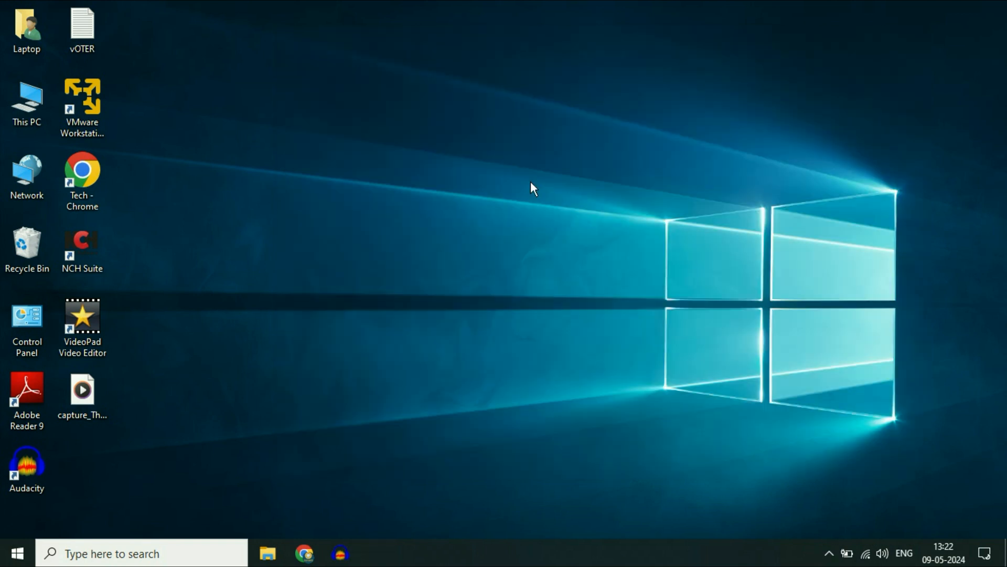
pyautogui.moveTo(397, 265)
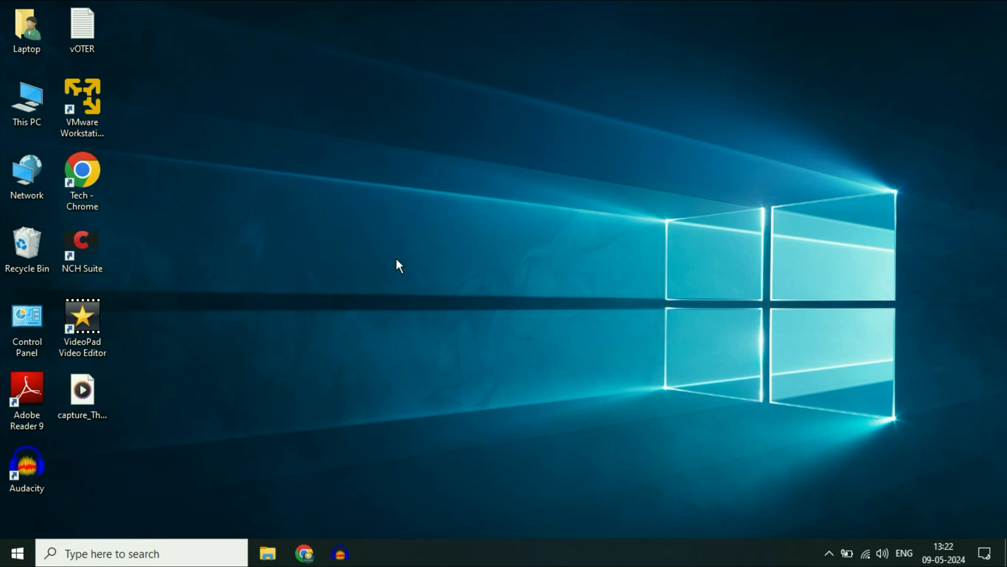
pyautogui.moveTo(412, 218)
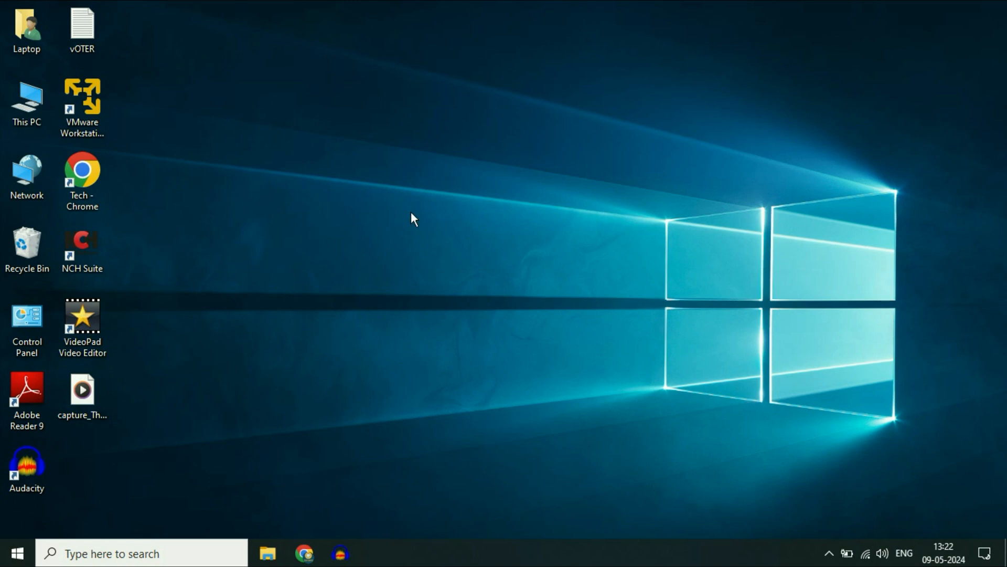
pyautogui.moveTo(385, 264)
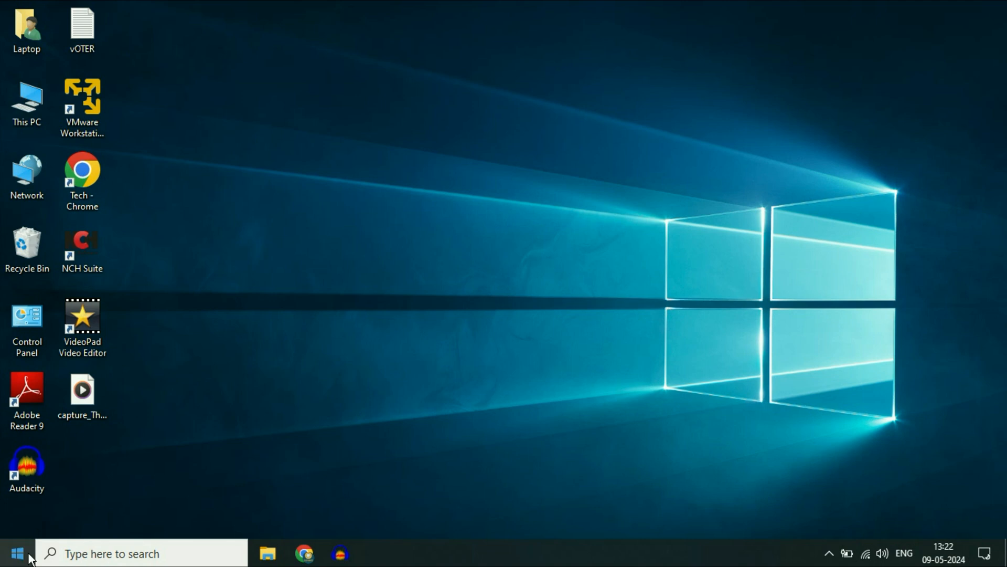
# Run 'mrt' from the Start right-click menu to launch the Malicious Software Removal Tool
pyautogui.rightClick(15, 553)
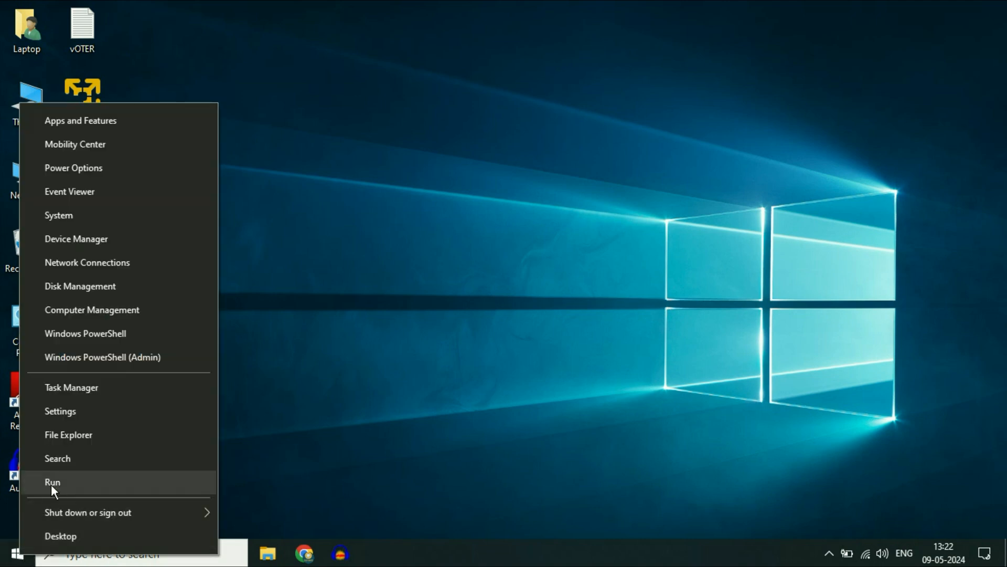
pyautogui.click(52, 482)
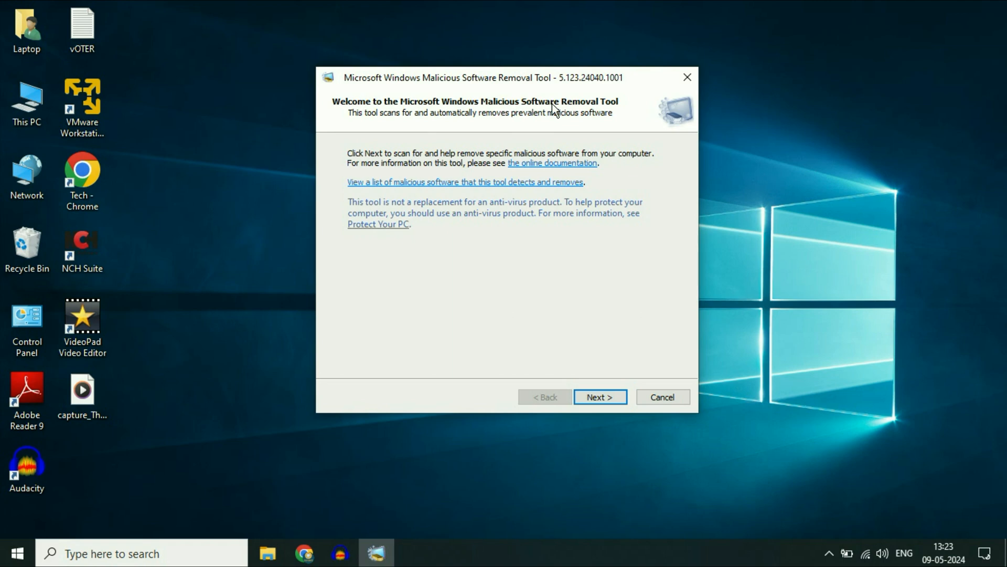
pyautogui.moveTo(588, 318)
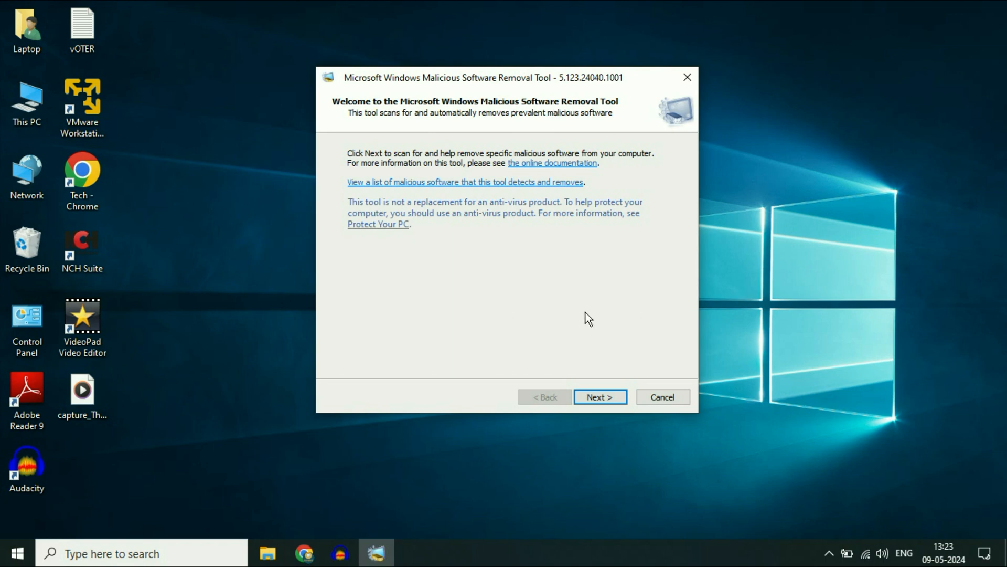
# Run a full scan in the Malicious Software Removal Tool
pyautogui.click(600, 397)
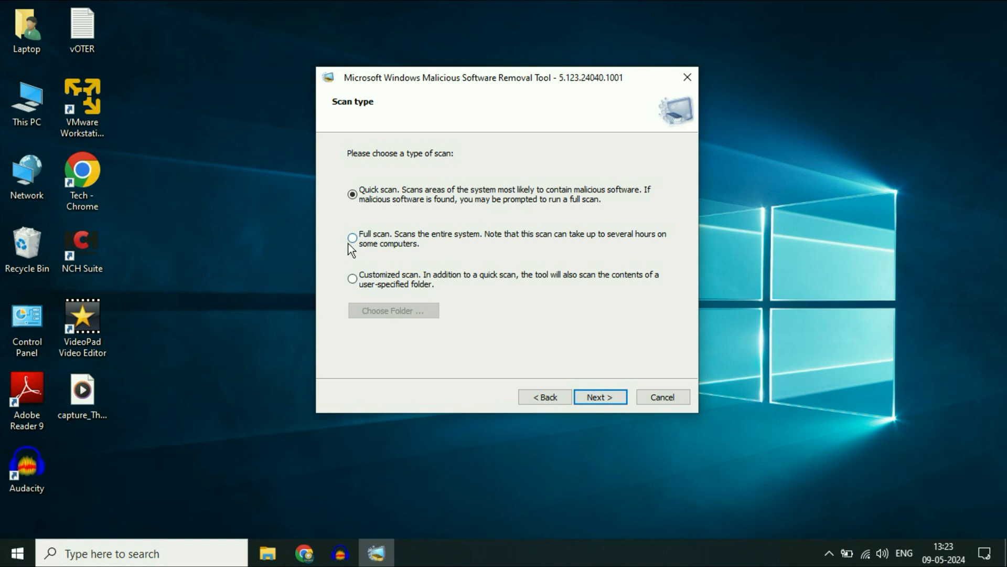
pyautogui.click(352, 238)
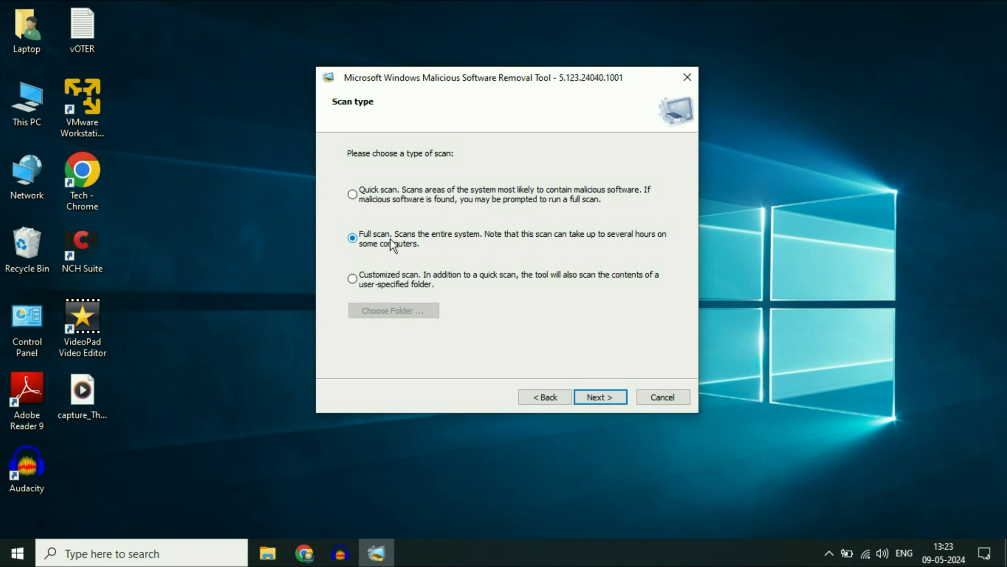
pyautogui.click(599, 397)
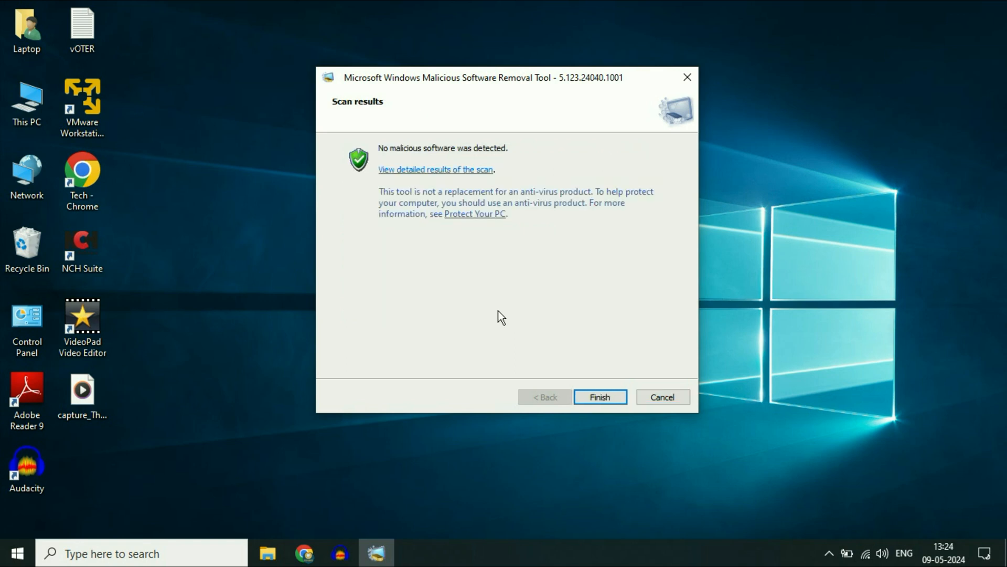
pyautogui.moveTo(421, 173)
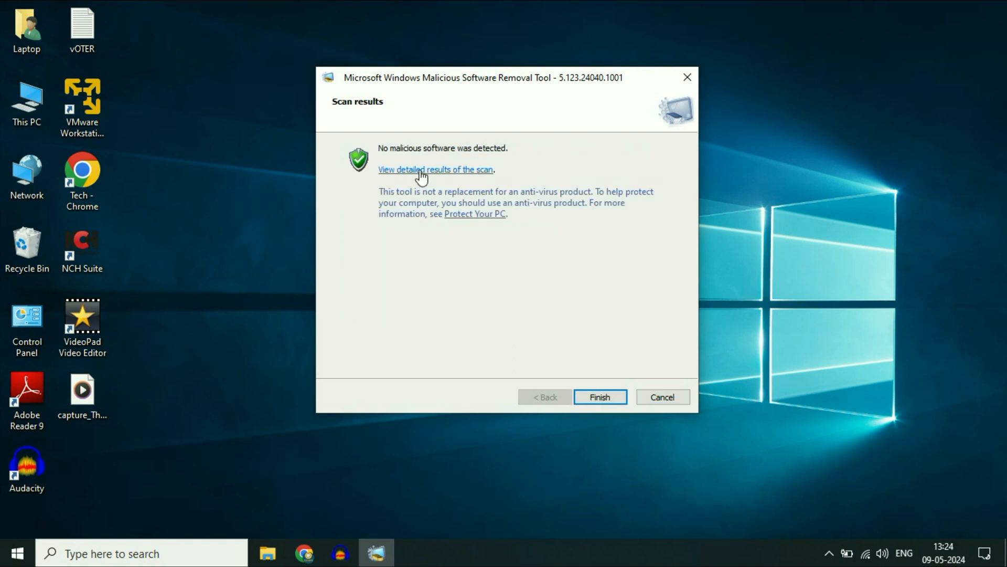
# Review the scan's detailed results, confirming no malware, and close them with OK
pyautogui.click(435, 169)
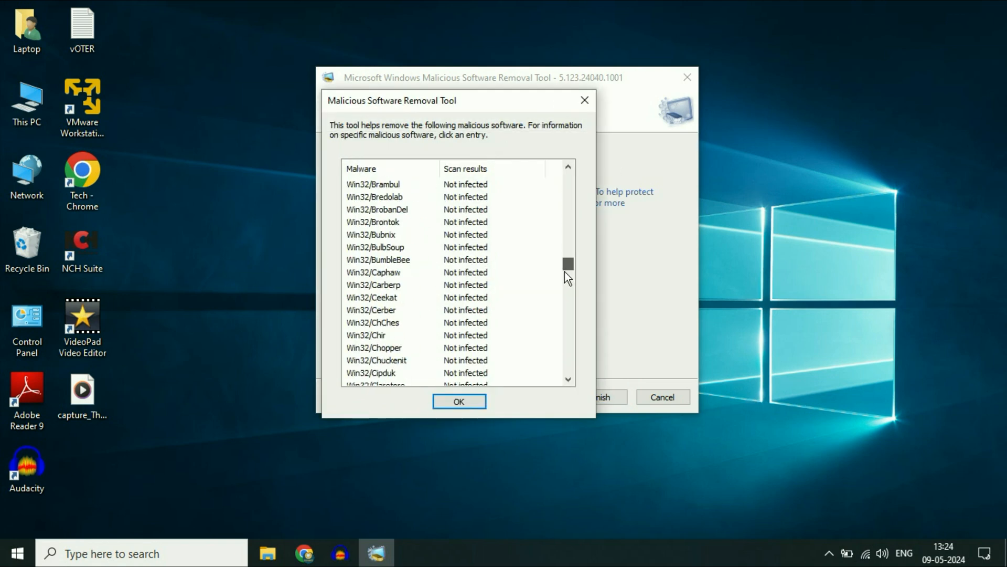
pyautogui.click(568, 166)
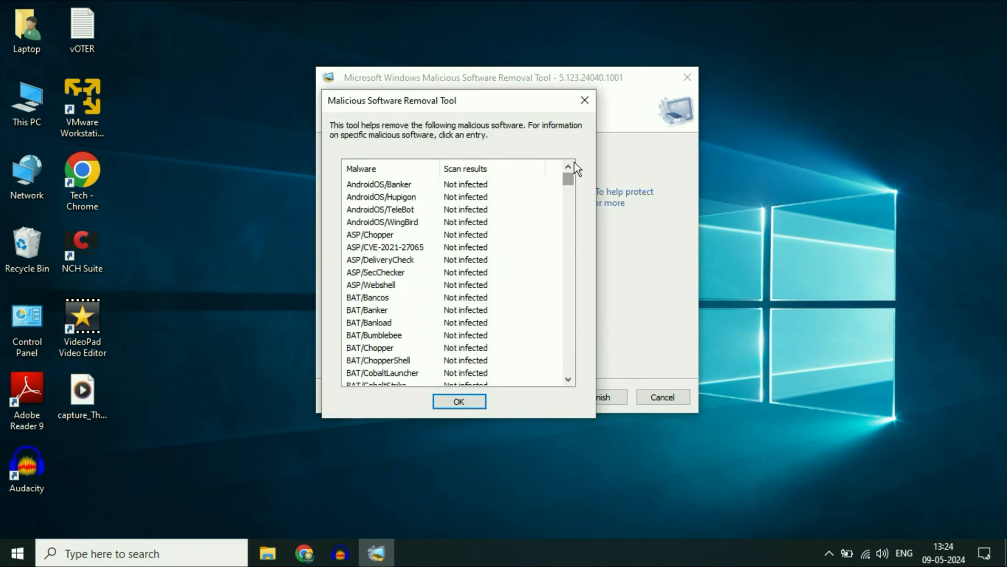
pyautogui.click(458, 401)
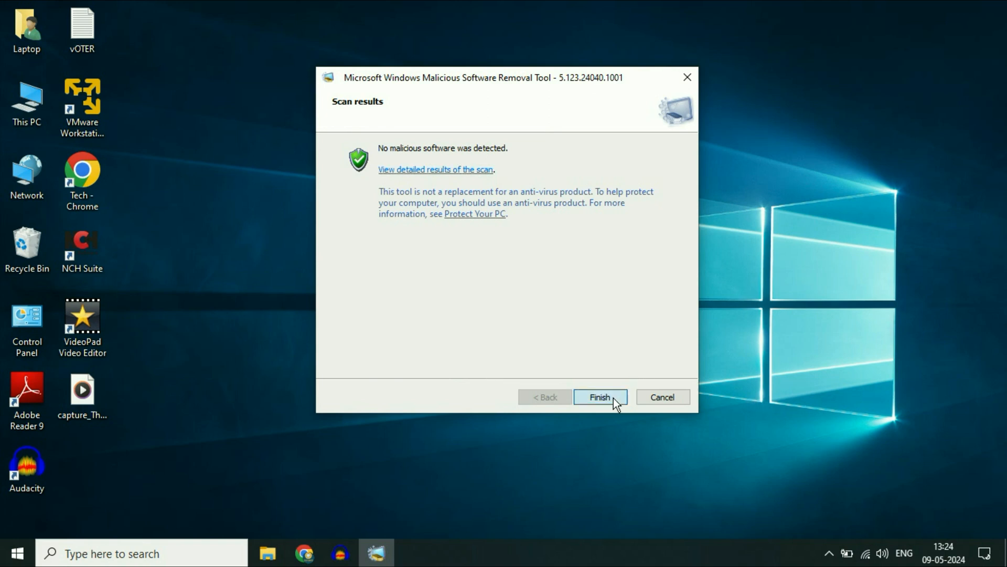
# Finish the removal tool and open Virus & threat protection via a Start search for 'antivirus'
pyautogui.click(598, 396)
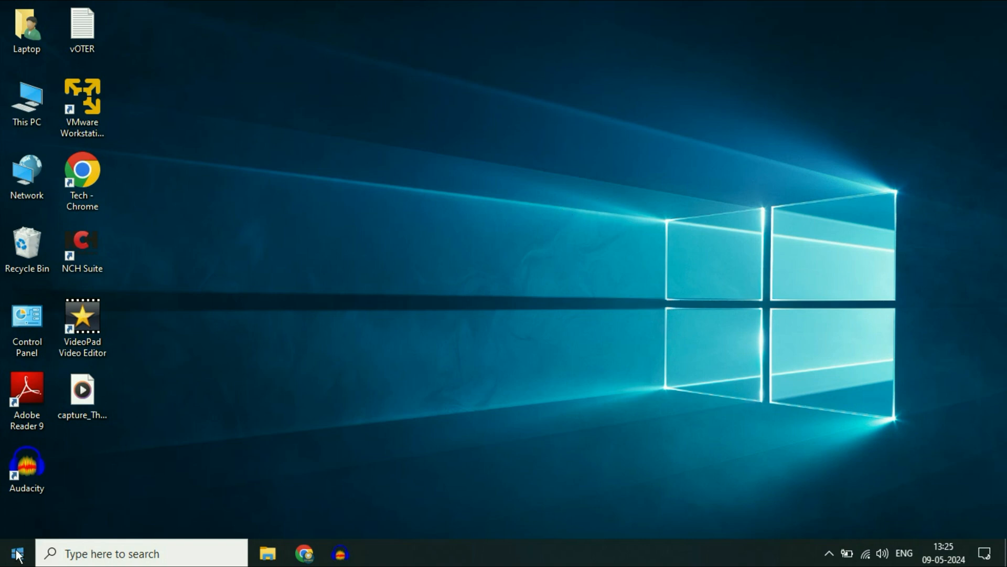
pyautogui.write('antiv')
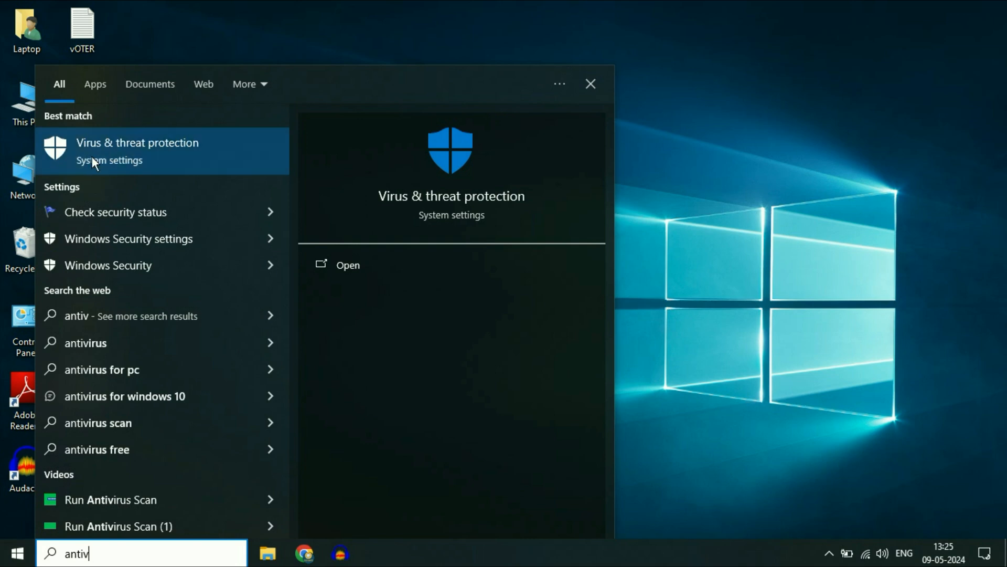
pyautogui.moveTo(149, 156)
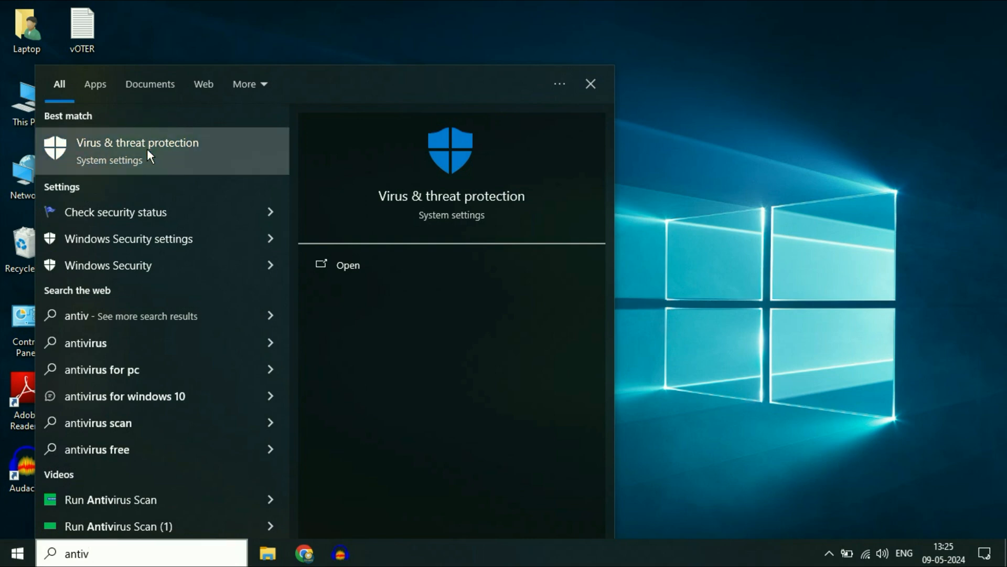
pyautogui.click(137, 143)
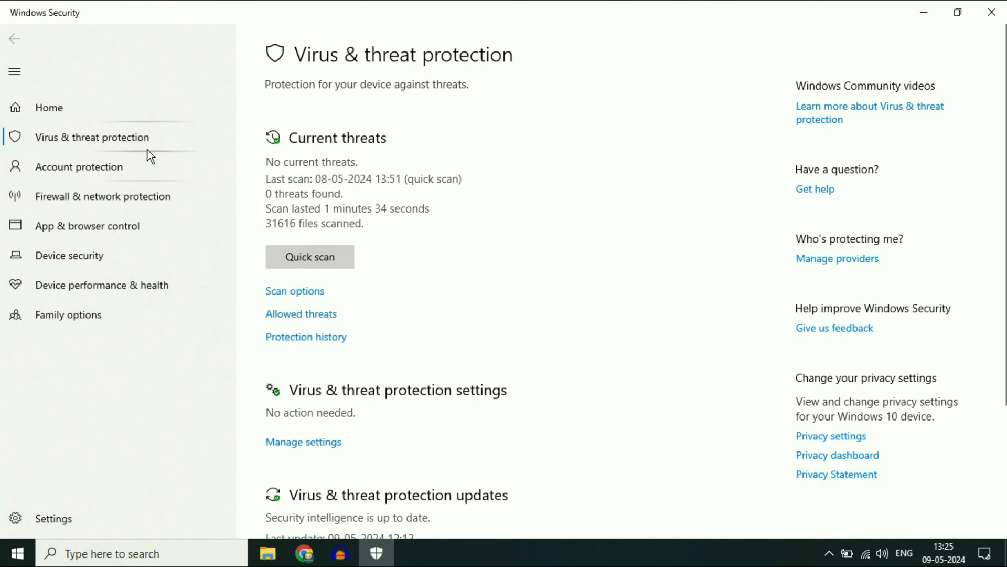
# Open Scan options and select Full scan instead of Quick scan
pyautogui.scroll(-3)
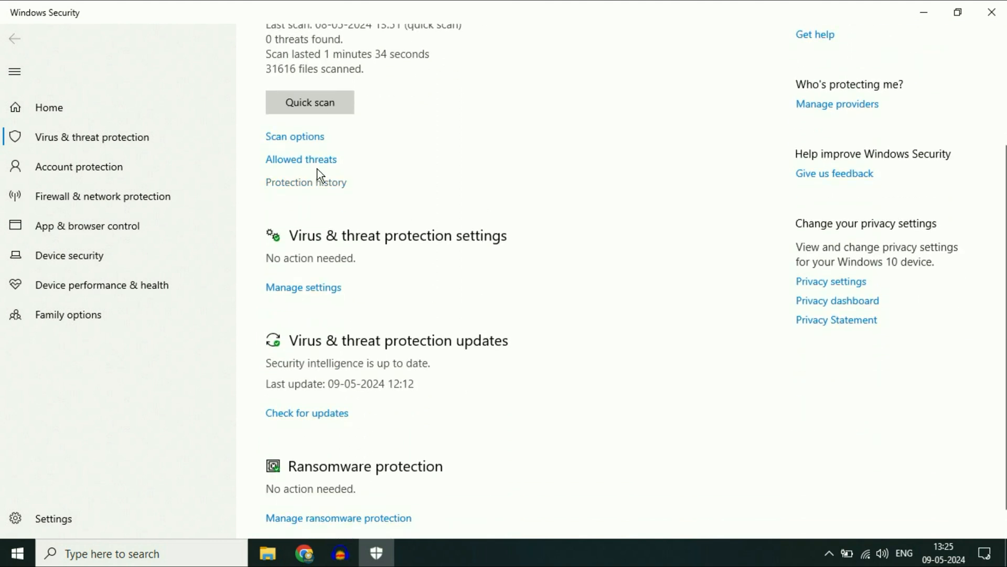
pyautogui.click(294, 135)
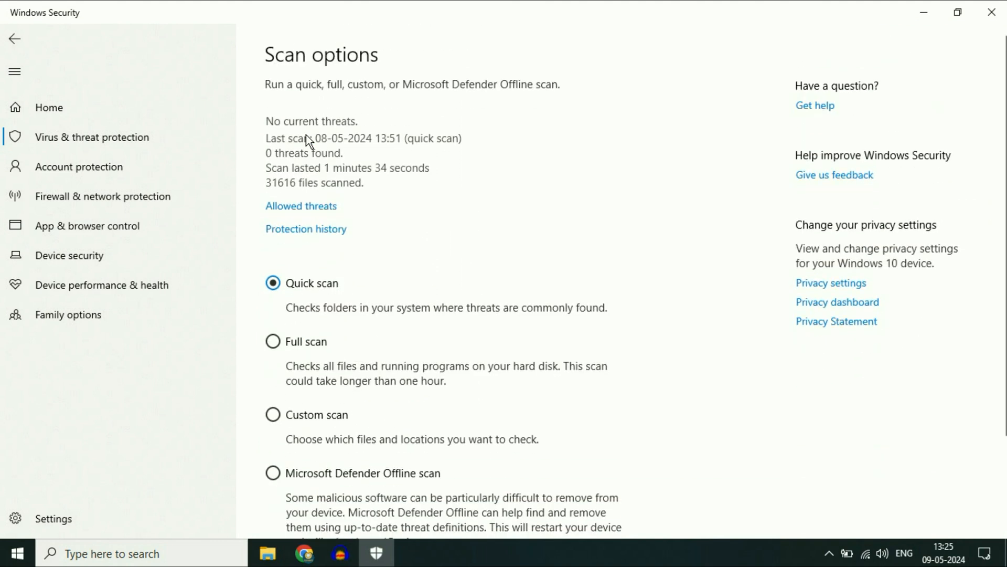
pyautogui.scroll(-3)
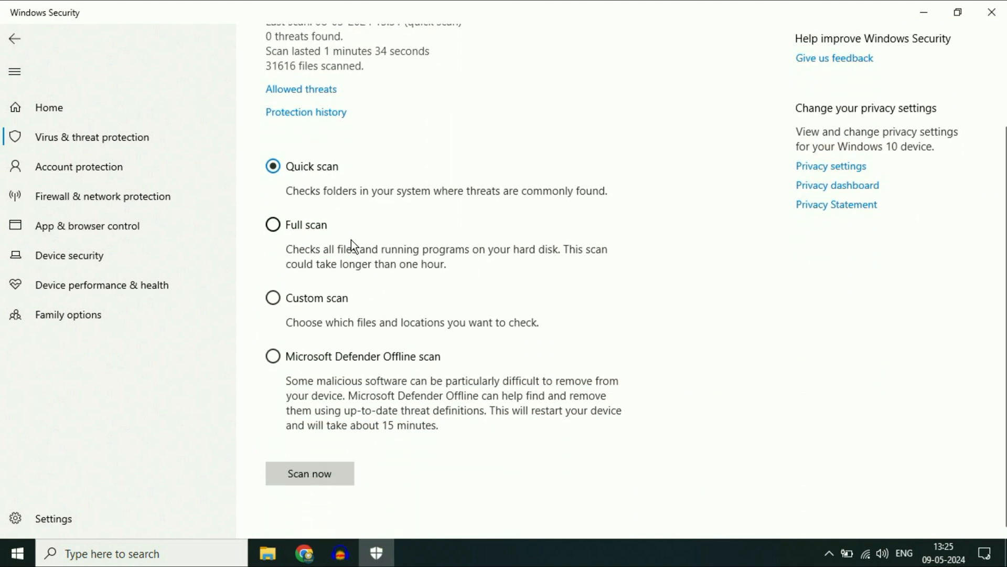
pyautogui.click(272, 224)
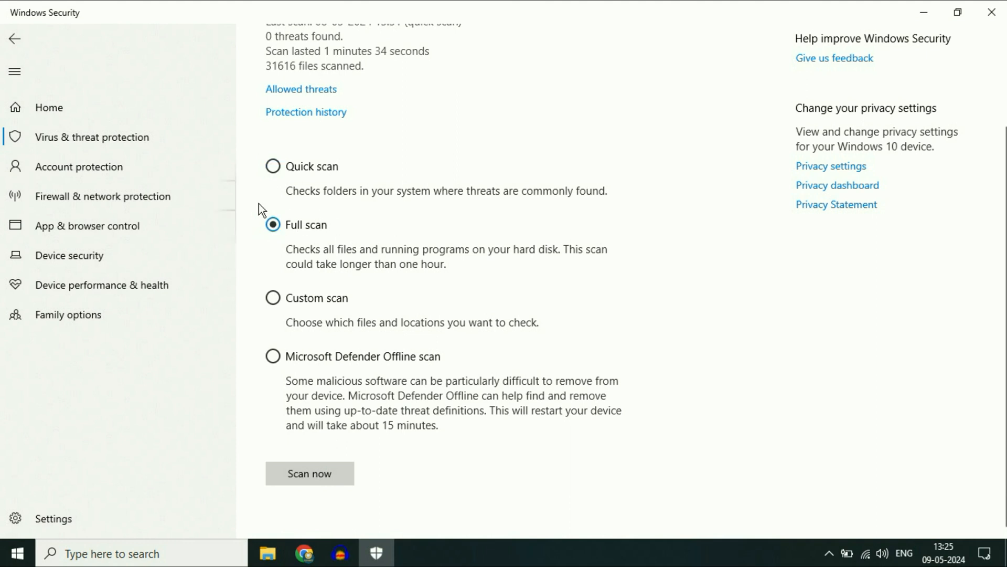
pyautogui.moveTo(497, 360)
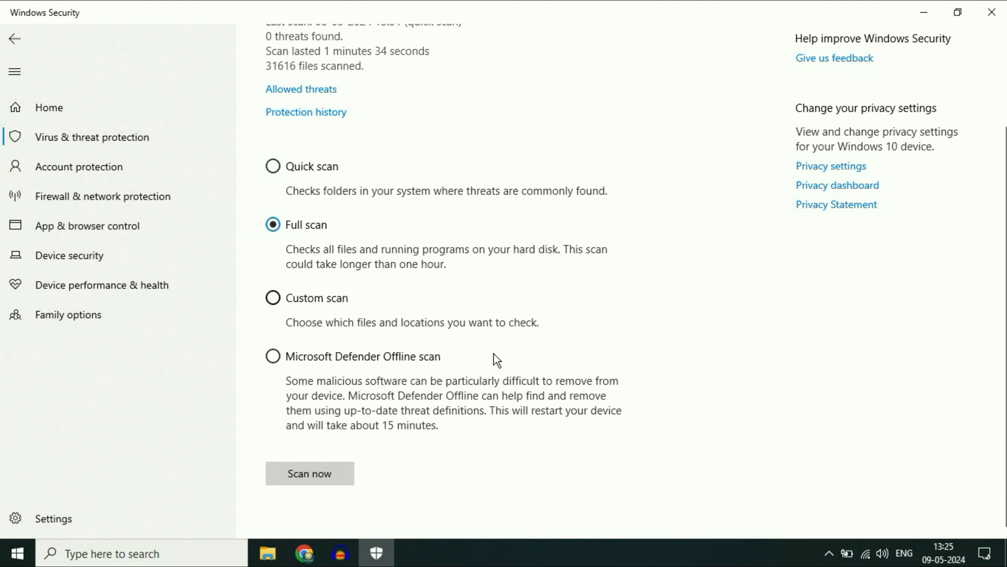
pyautogui.click(309, 473)
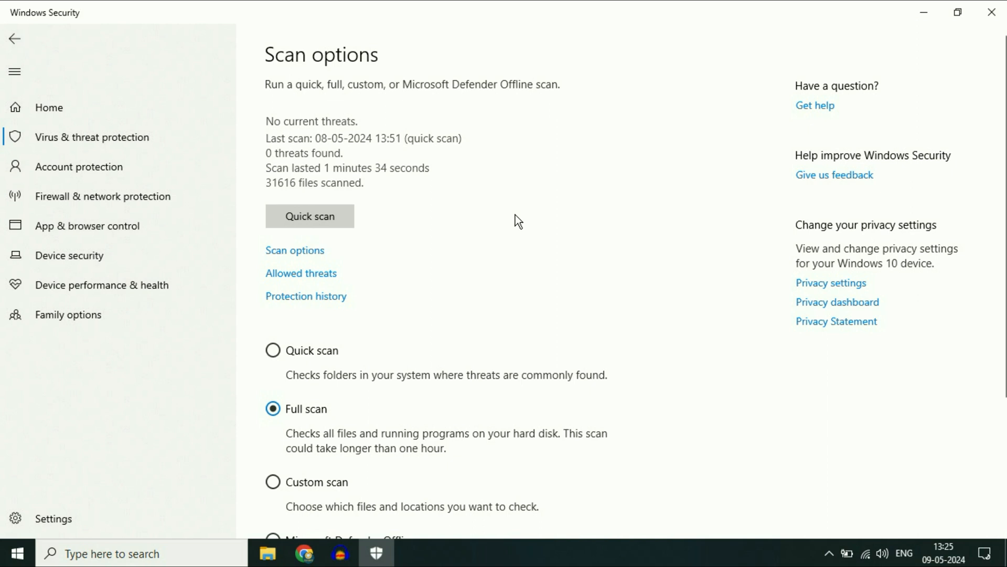
# Select Microsoft Defender Offline scan as the scan type, replacing Full scan
pyautogui.scroll(-3)
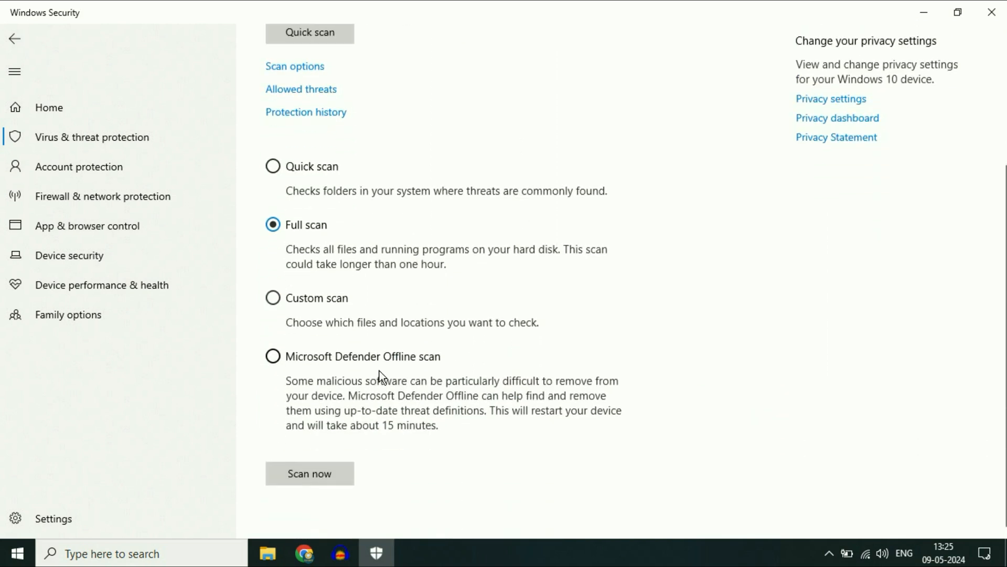
pyautogui.click(272, 356)
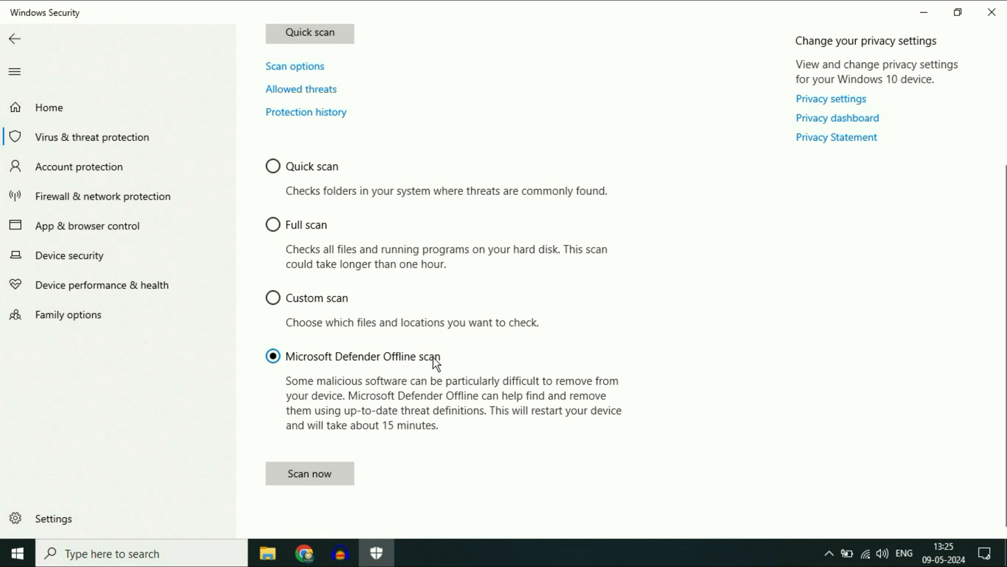
pyautogui.moveTo(372, 365)
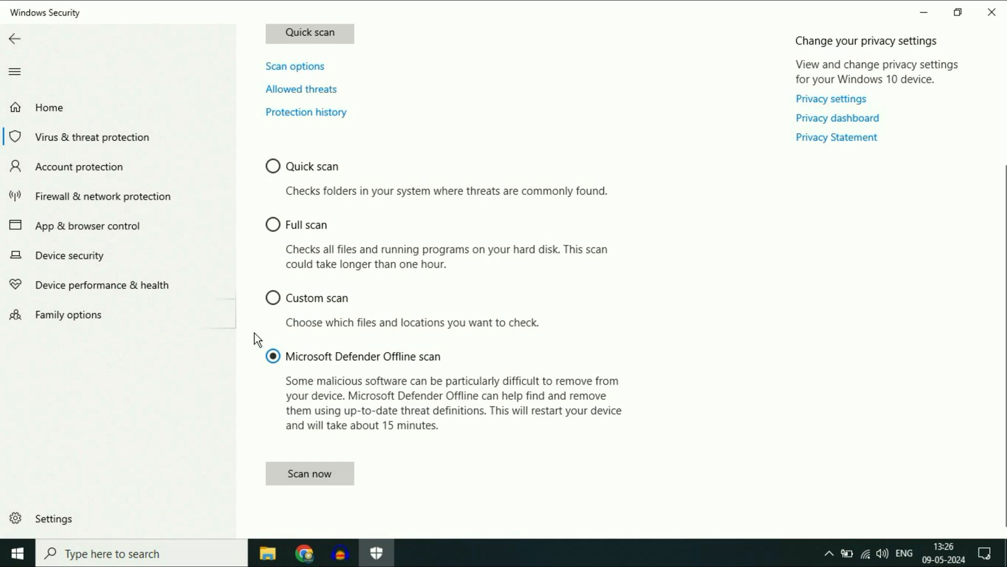
pyautogui.click(924, 11)
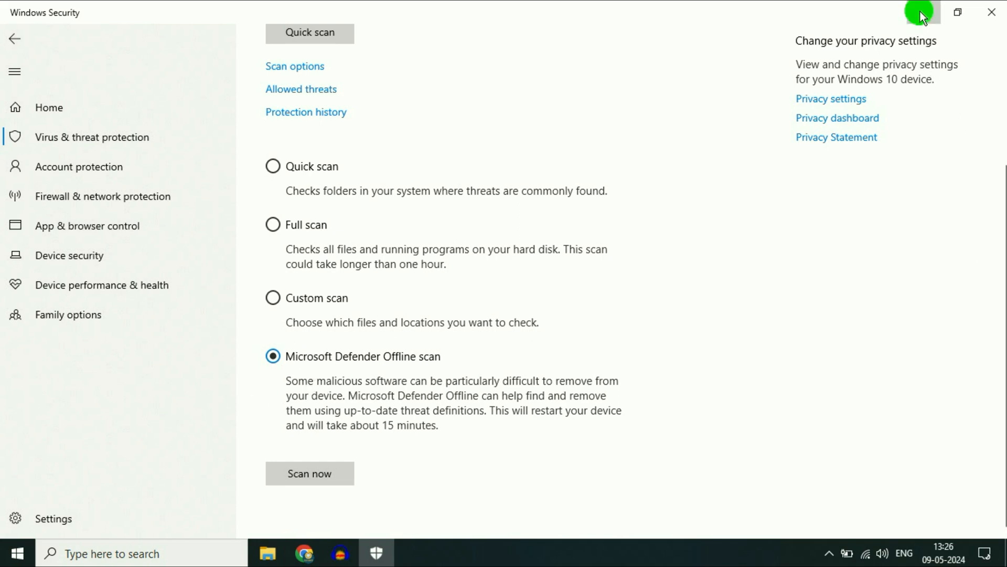